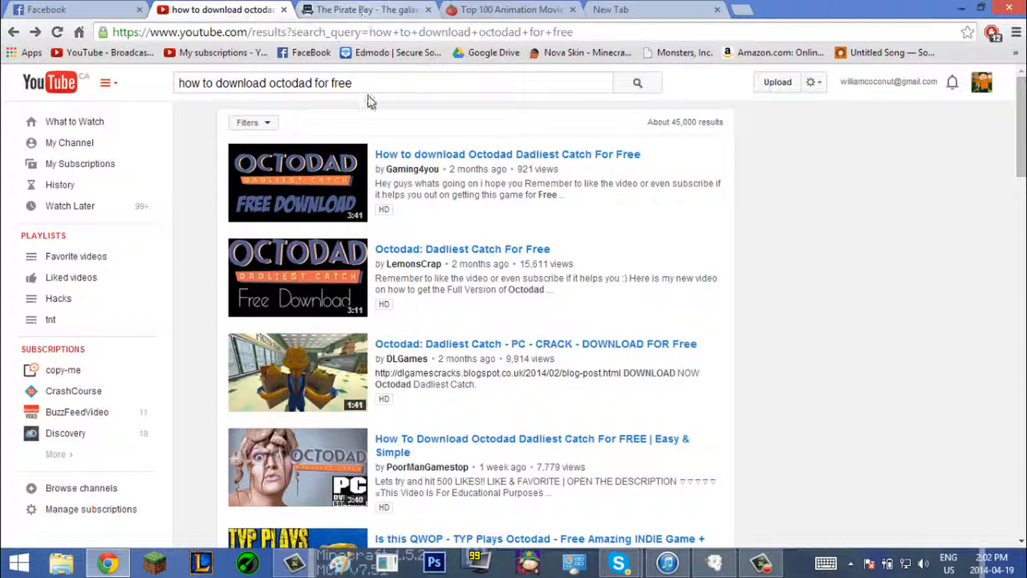
Step: Show the iPod's Apps page, scrolled to File Sharing listing DownloadPro and GarageBand
scroll("down", 3)
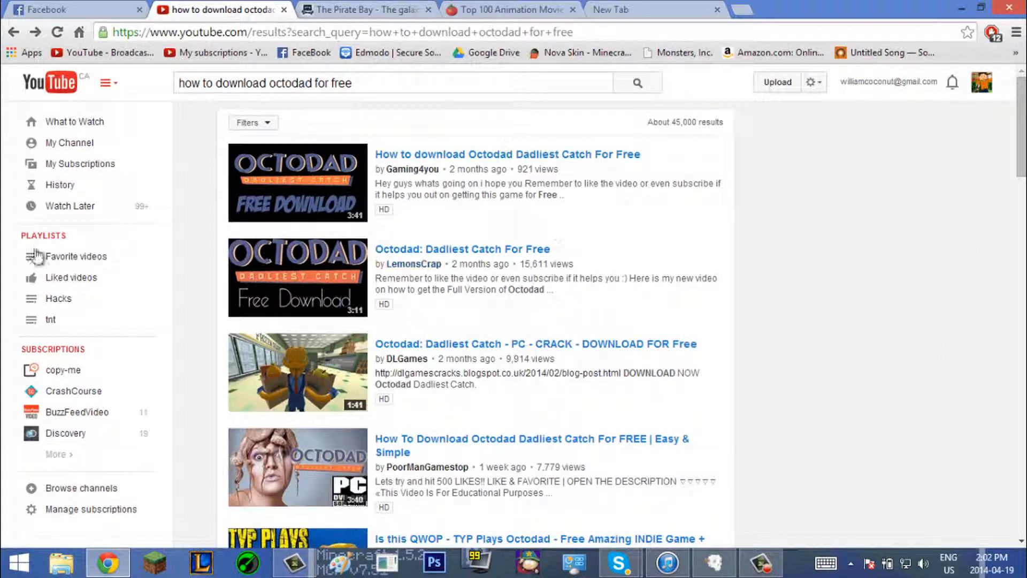
mouse_move(796, 233)
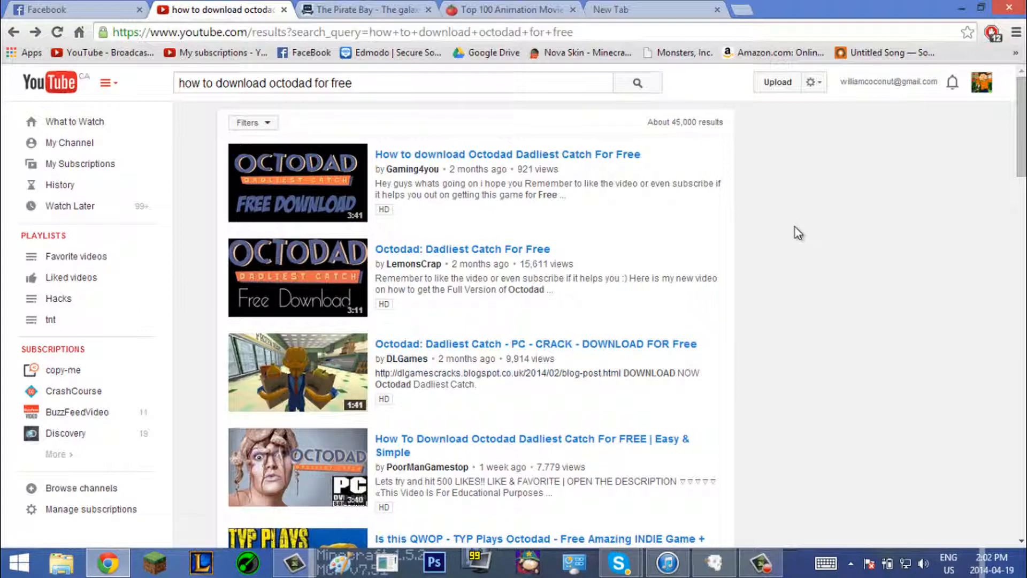
mouse_move(905, 277)
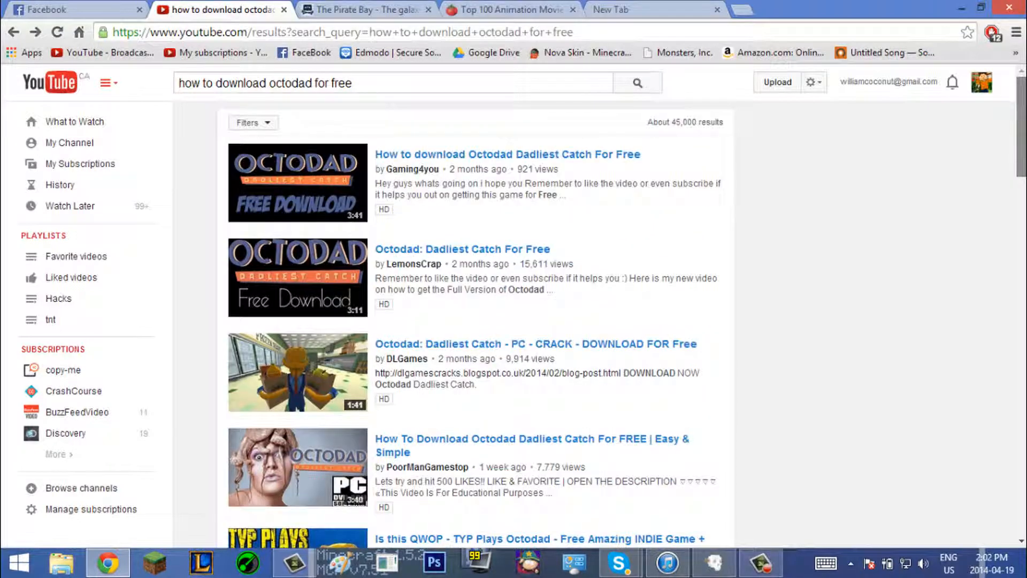
scroll("down", 3)
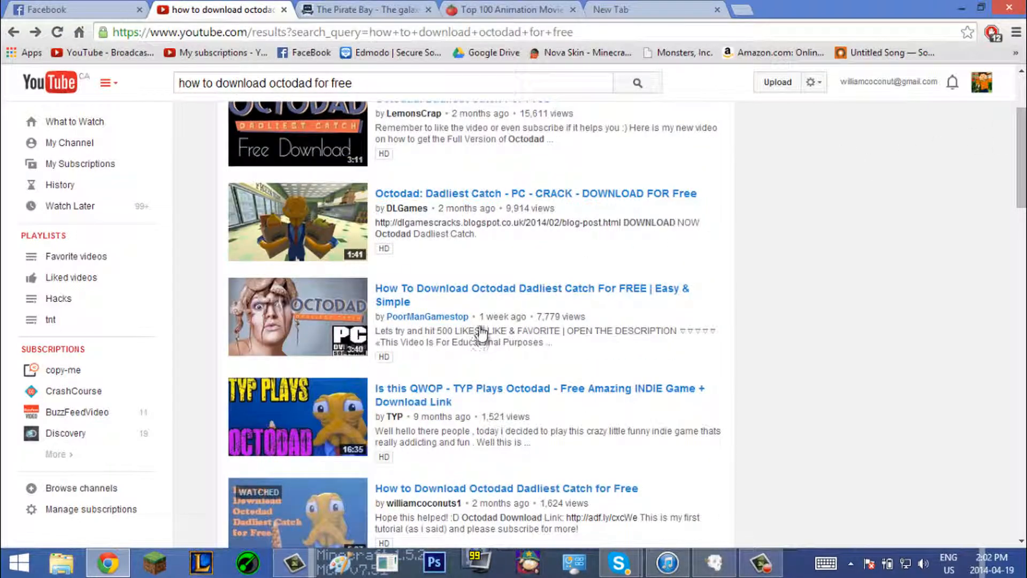
scroll("down", 3)
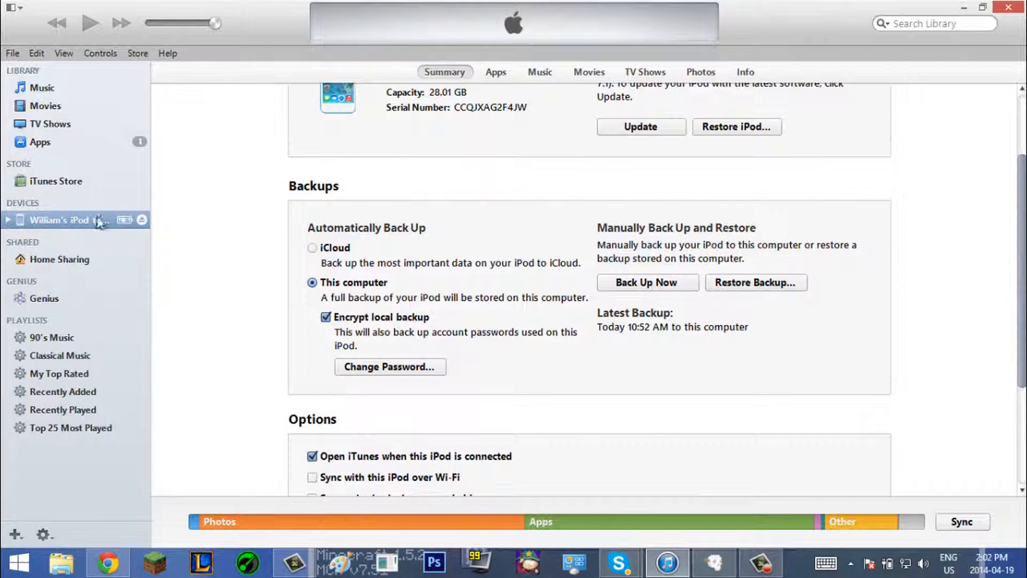
double_click(59, 219)
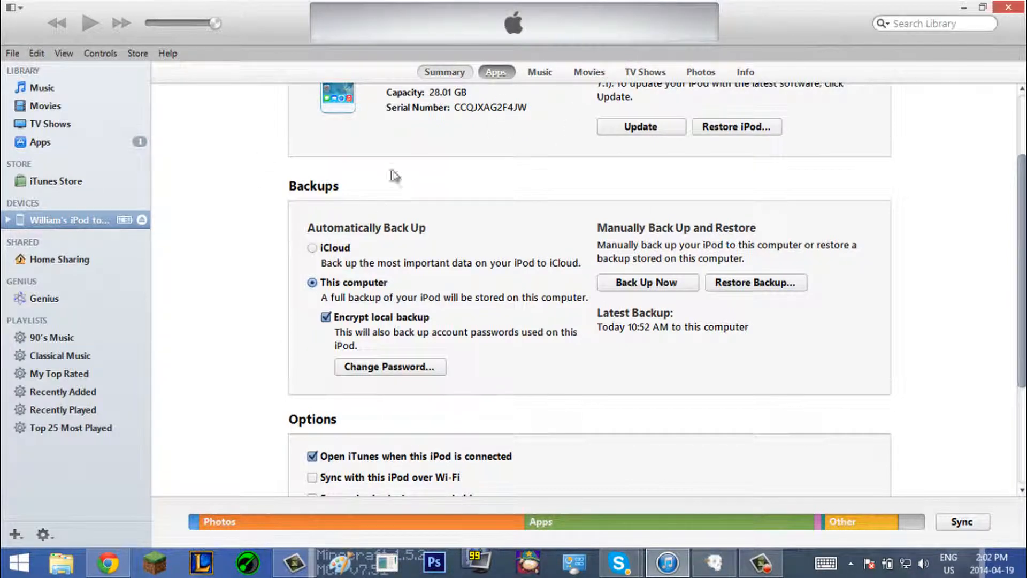
mouse_move(530, 95)
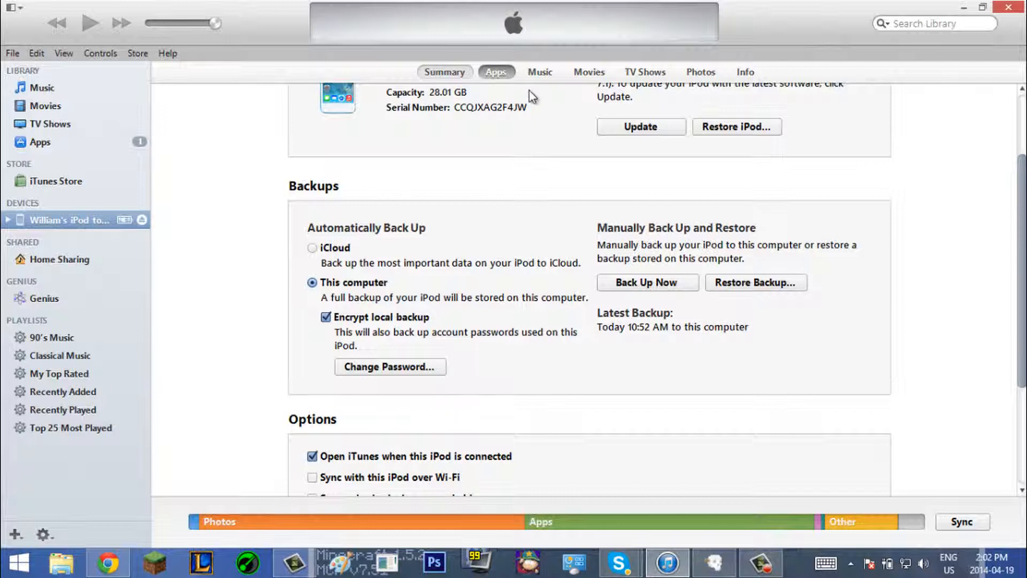
mouse_move(836, 284)
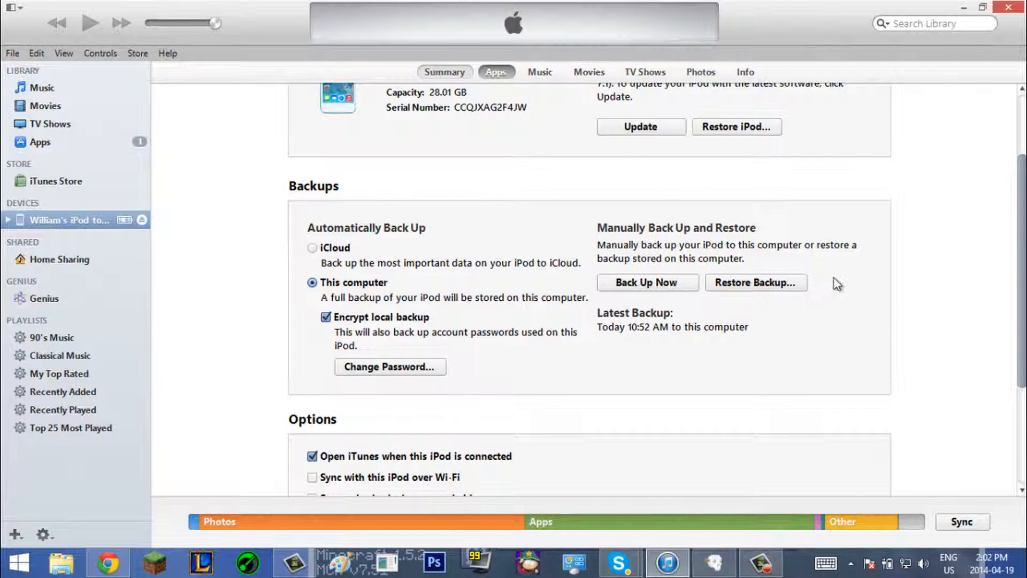
left_click(497, 72)
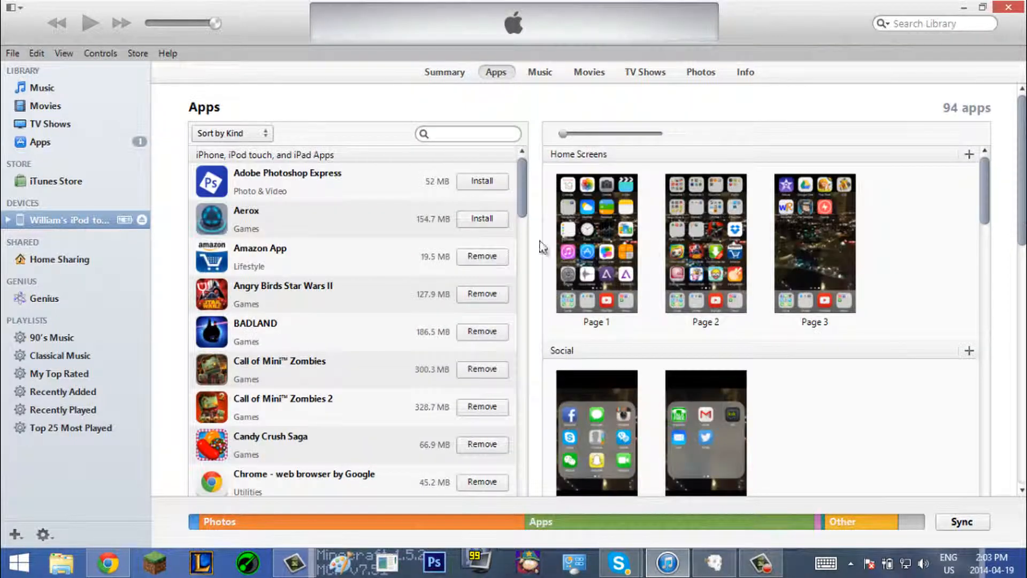
scroll("down", 3)
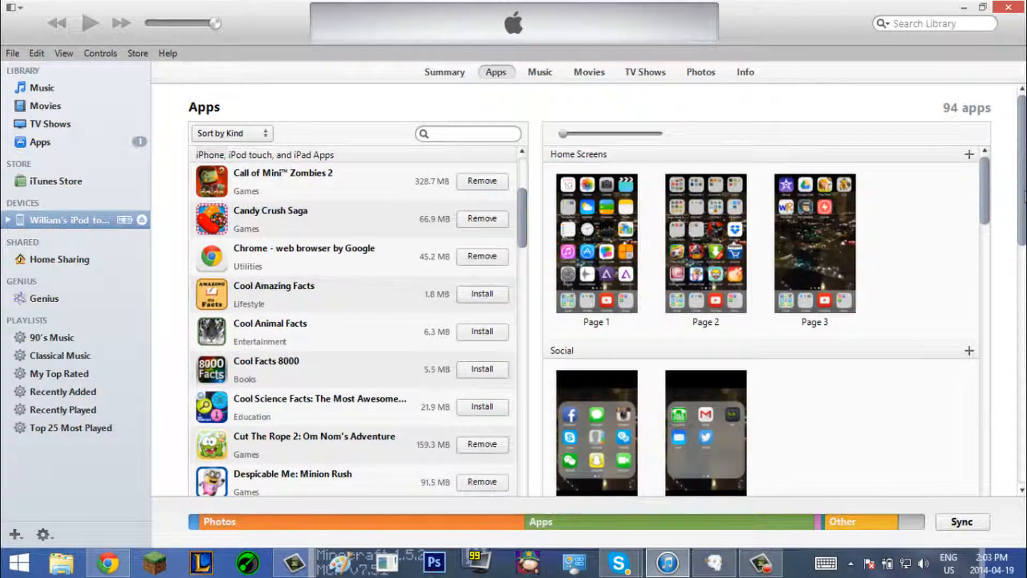
scroll("down", 3)
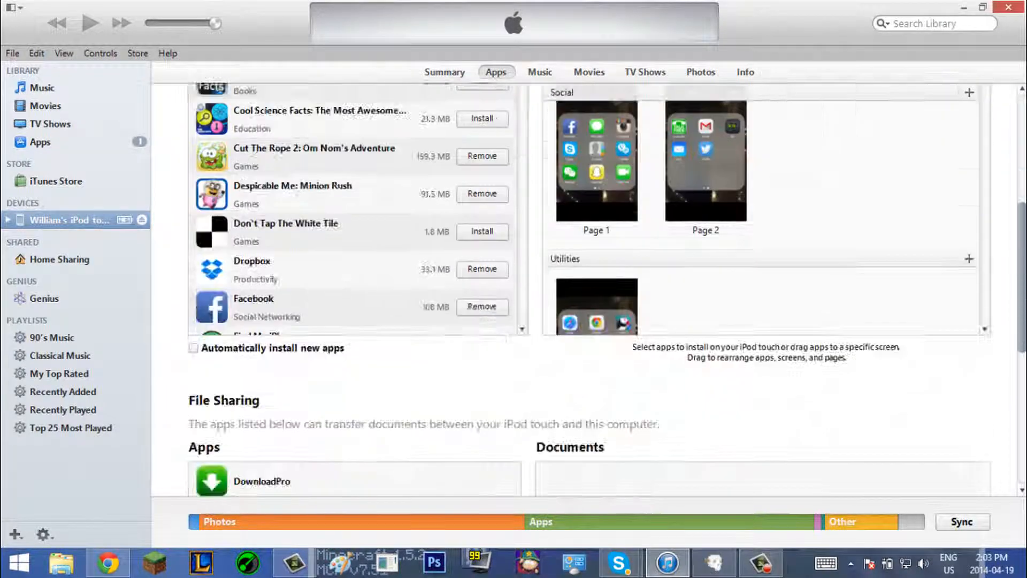
scroll("down", 3)
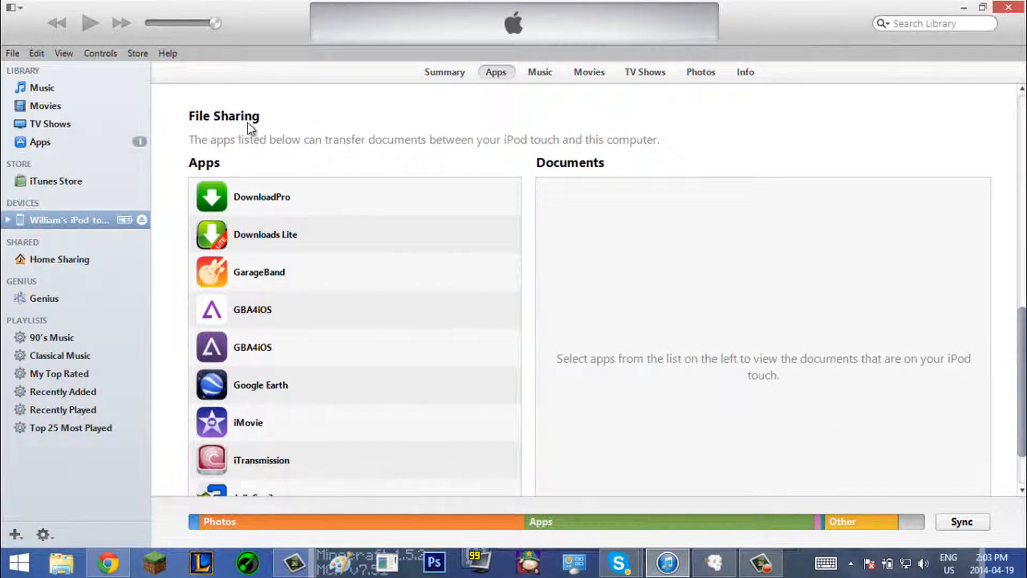
mouse_move(582, 171)
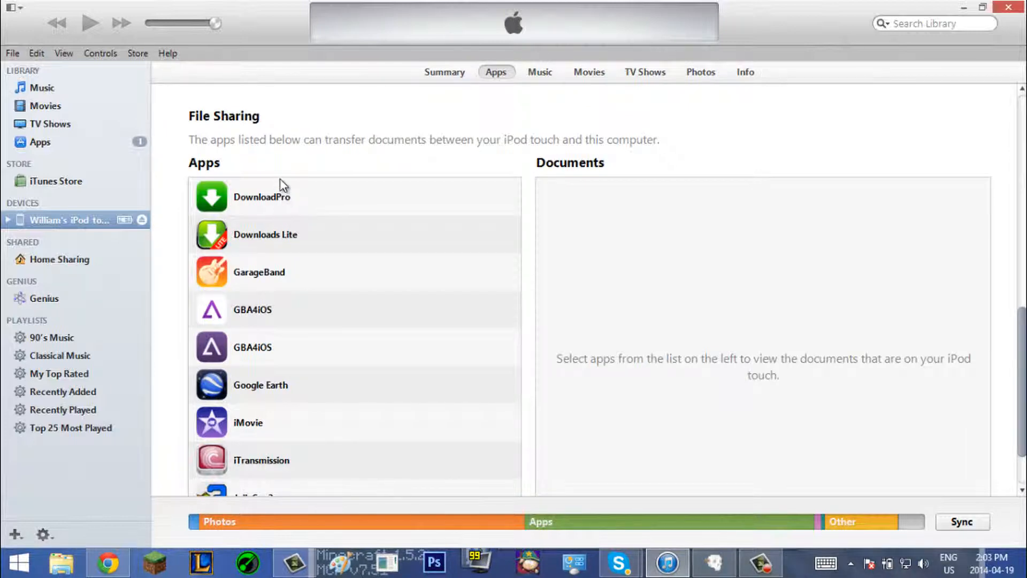
mouse_move(392, 143)
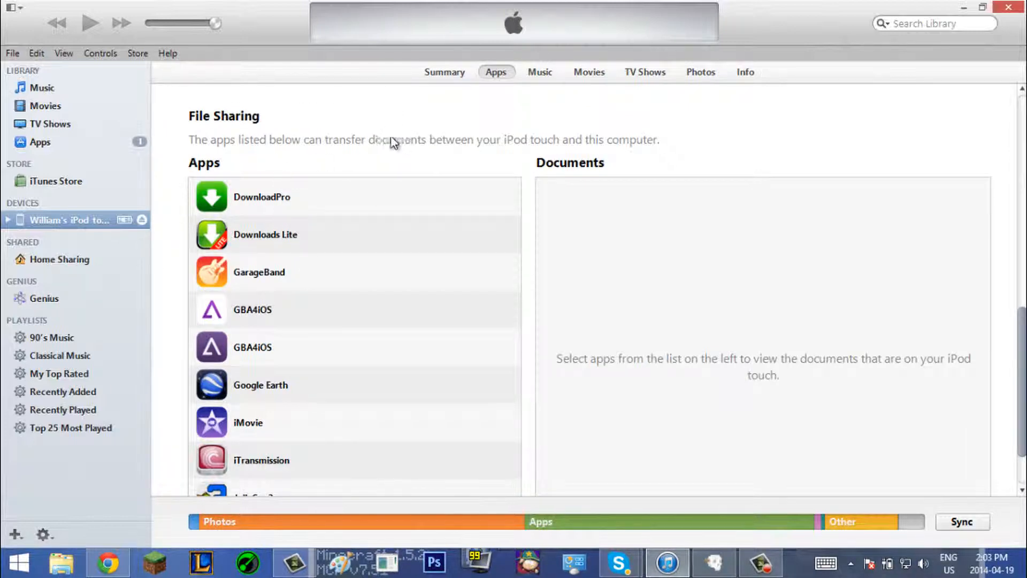
mouse_move(334, 172)
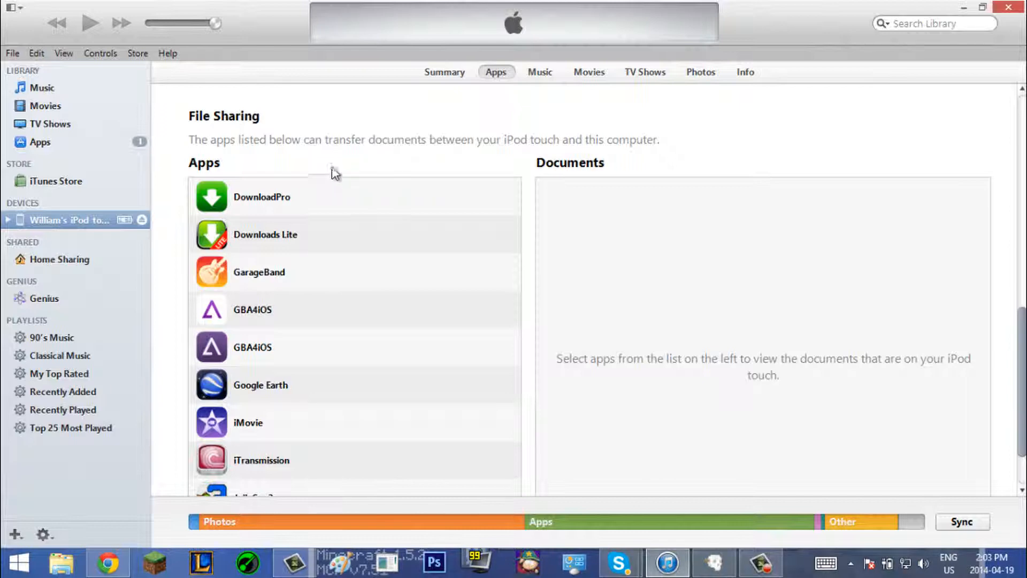
mouse_move(274, 211)
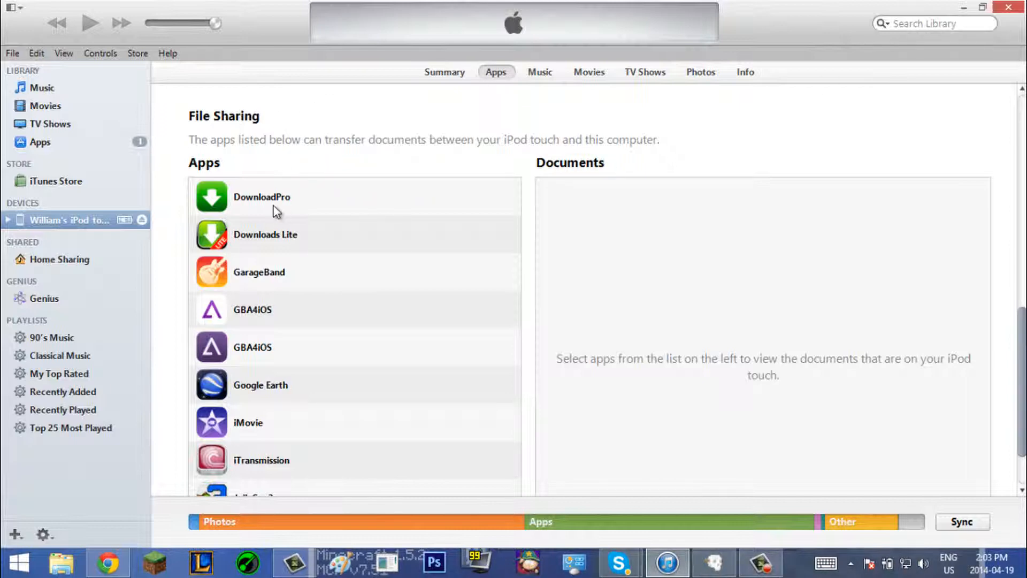
Step: Select DownloadPro under File Sharing to list its Spongebob episodes, music and Inbox folders
left_click(262, 197)
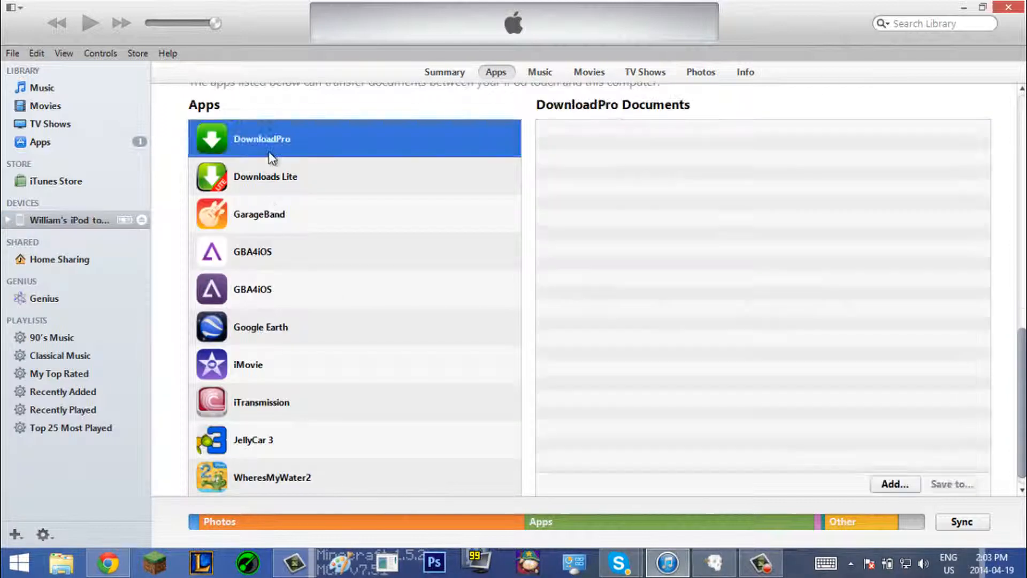
left_click(262, 138)
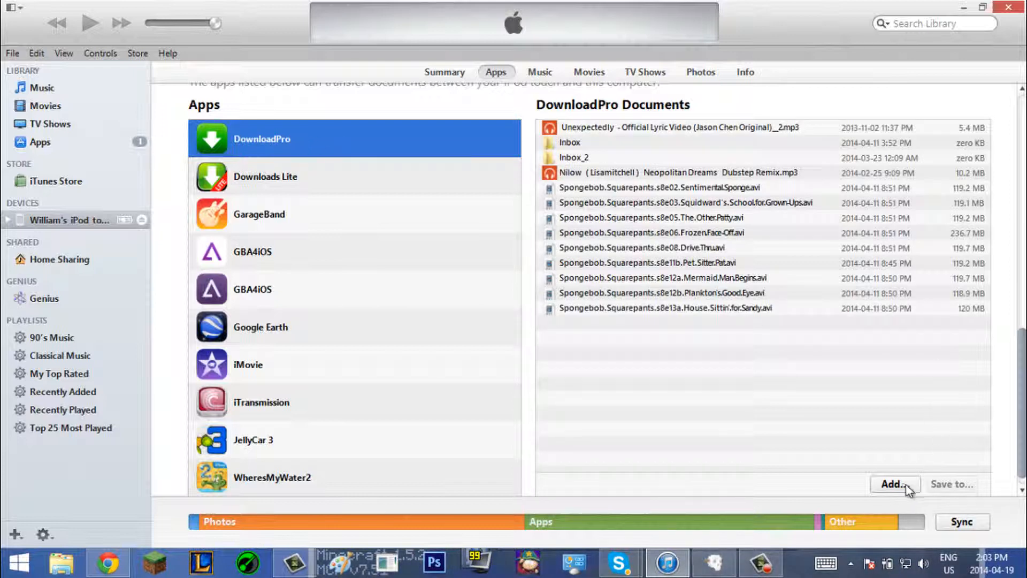
left_click(893, 484)
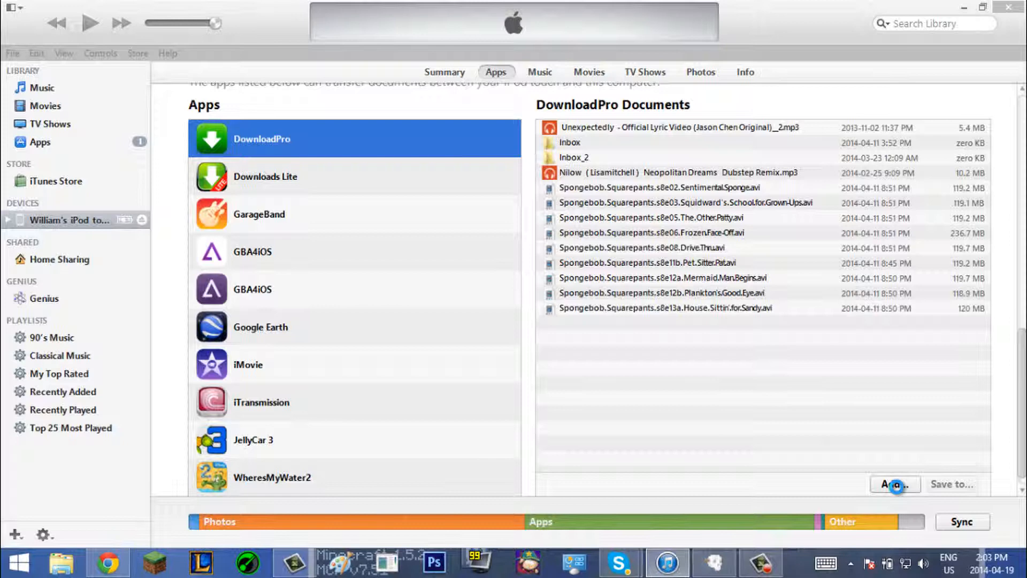
Step: In the Add file chooser, browse Downloads, then open Desktop's Cartoons and Things to Watch folder
left_click(893, 484)
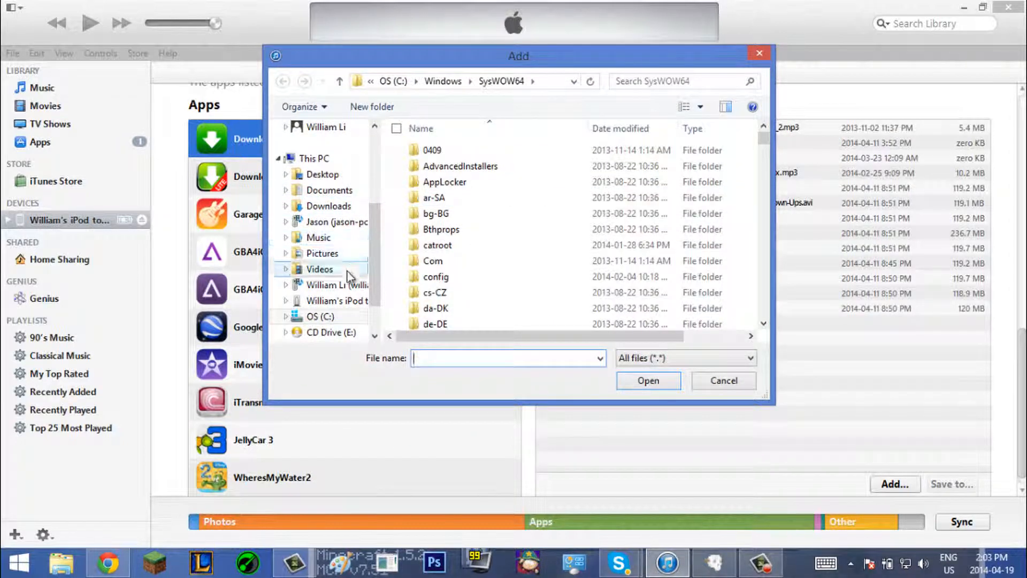
left_click(332, 206)
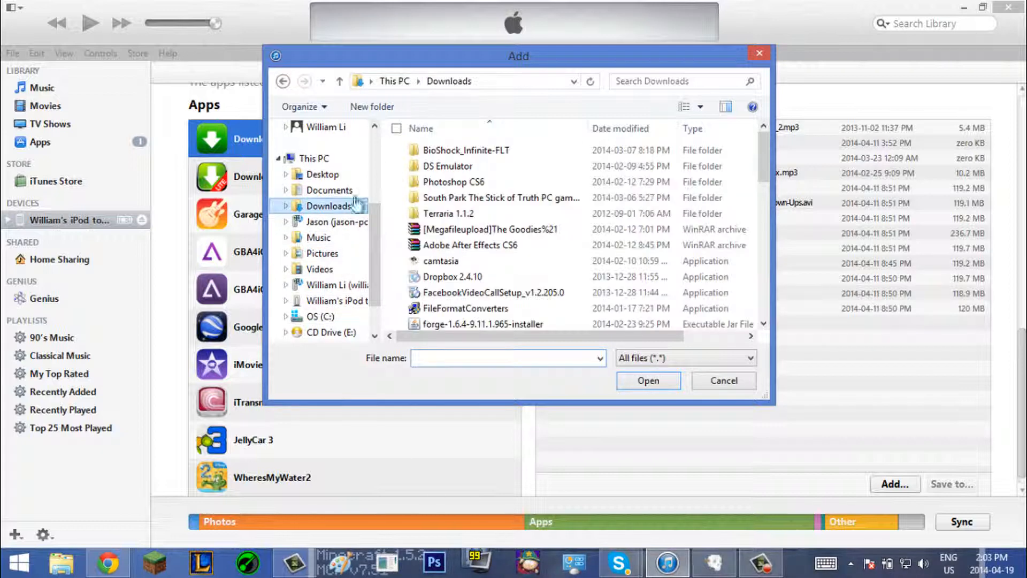
scroll("down", 3)
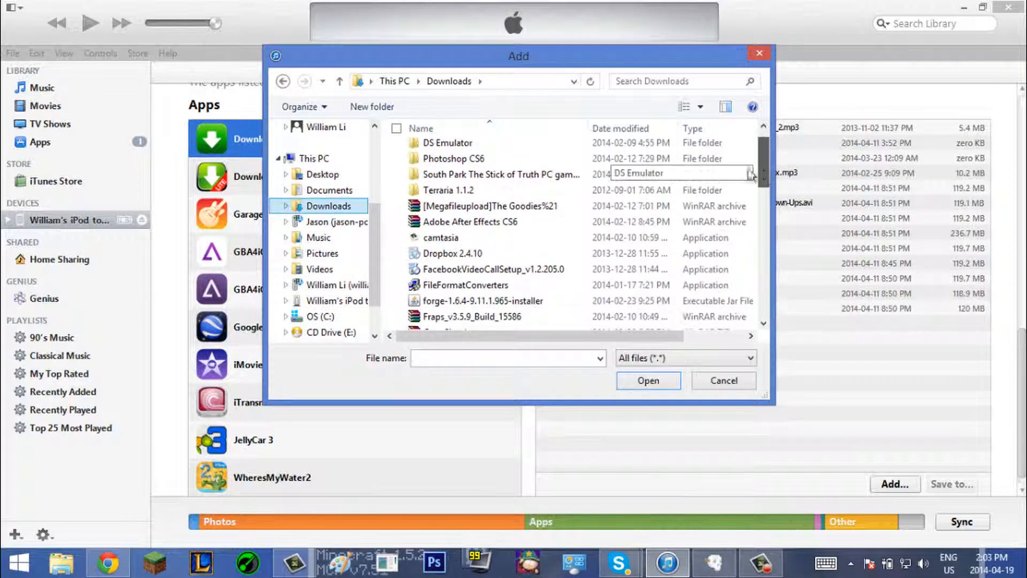
left_click(323, 173)
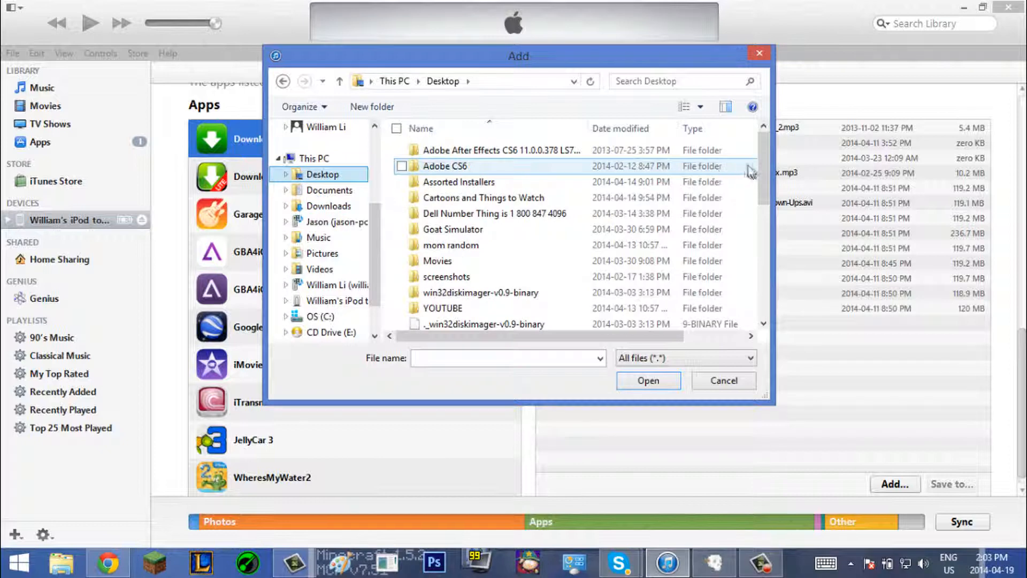
scroll("down", 3)
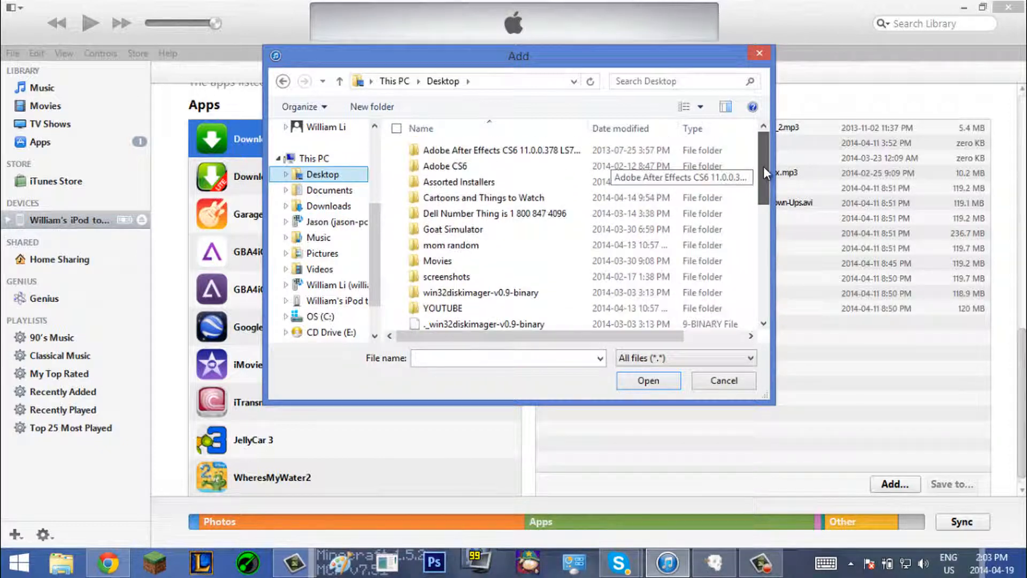
double_click(484, 198)
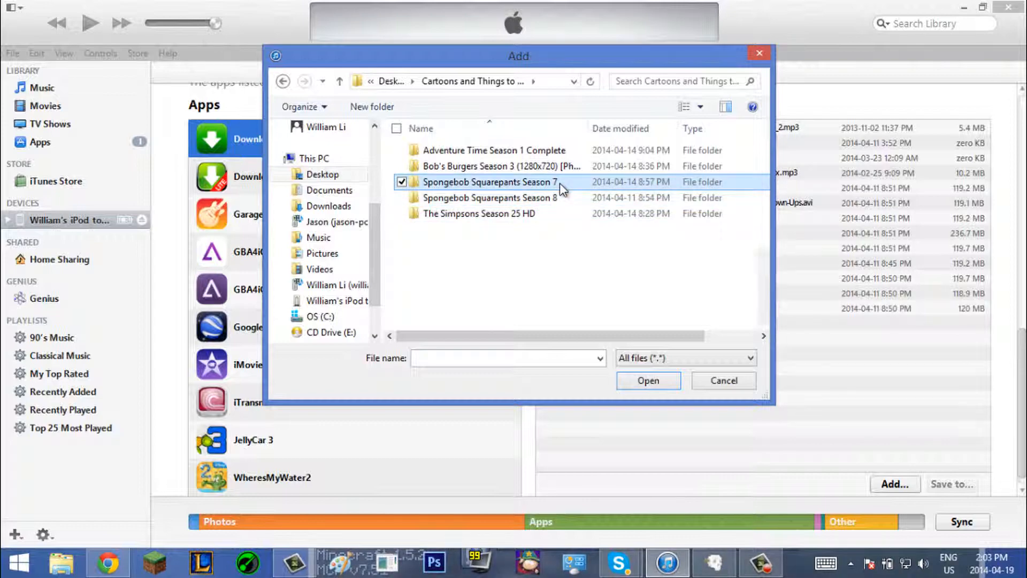
Step: From the Spongebob Squarepants Season 7 folder, add episodes s7e01–s7e03 to DownloadPro
double_click(489, 181)
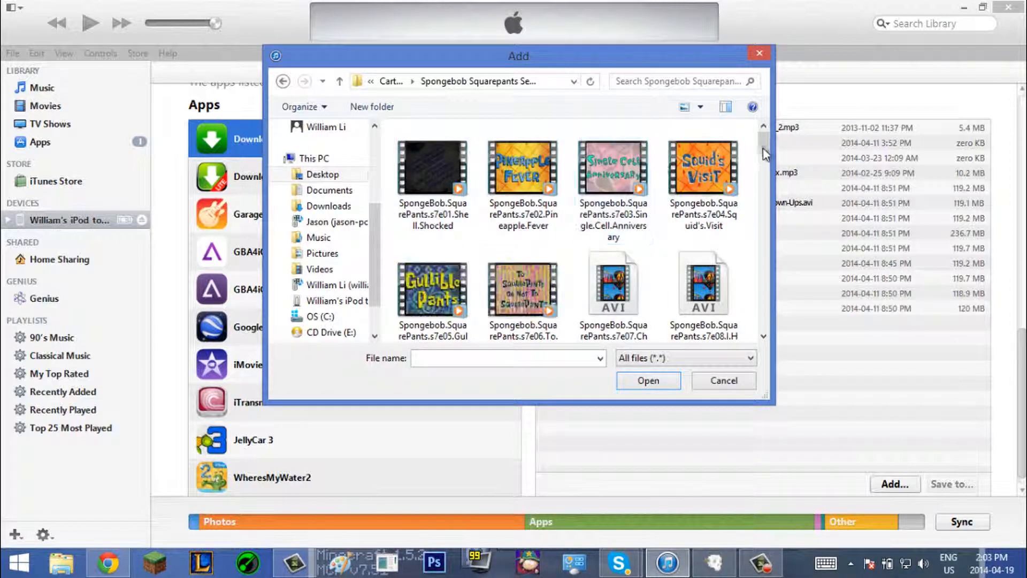
scroll("down", 3)
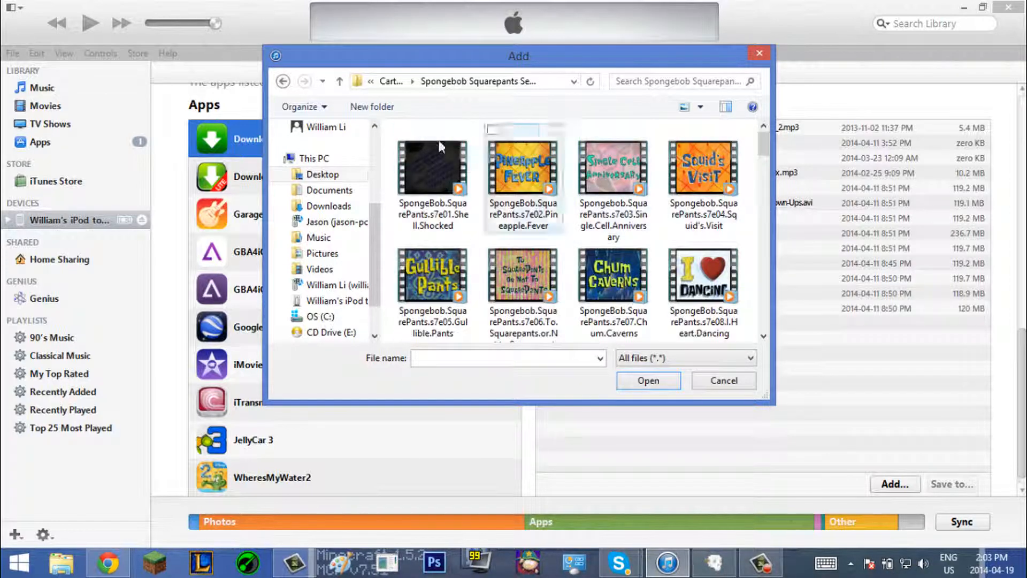
left_click(432, 177)
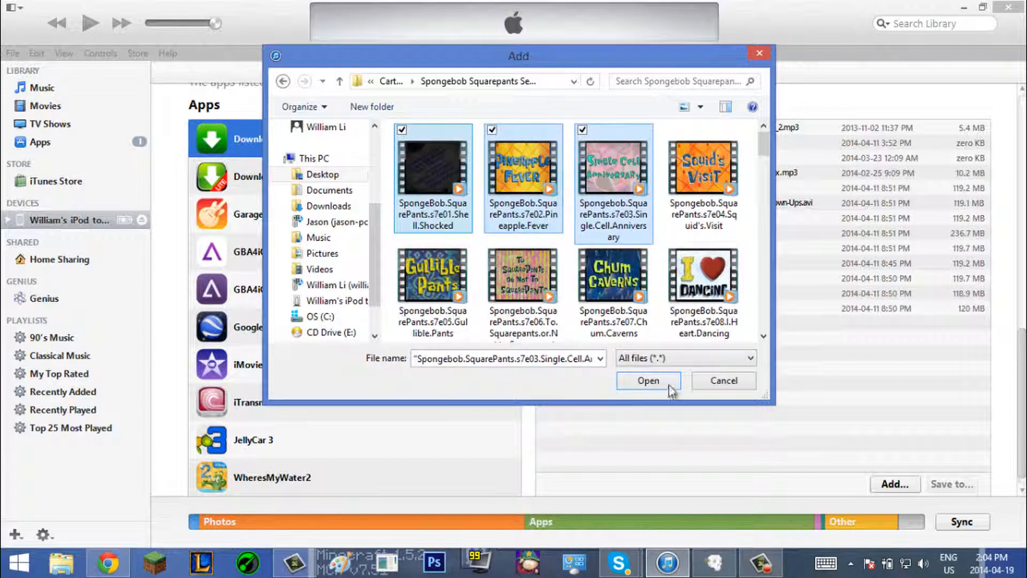
left_click(647, 380)
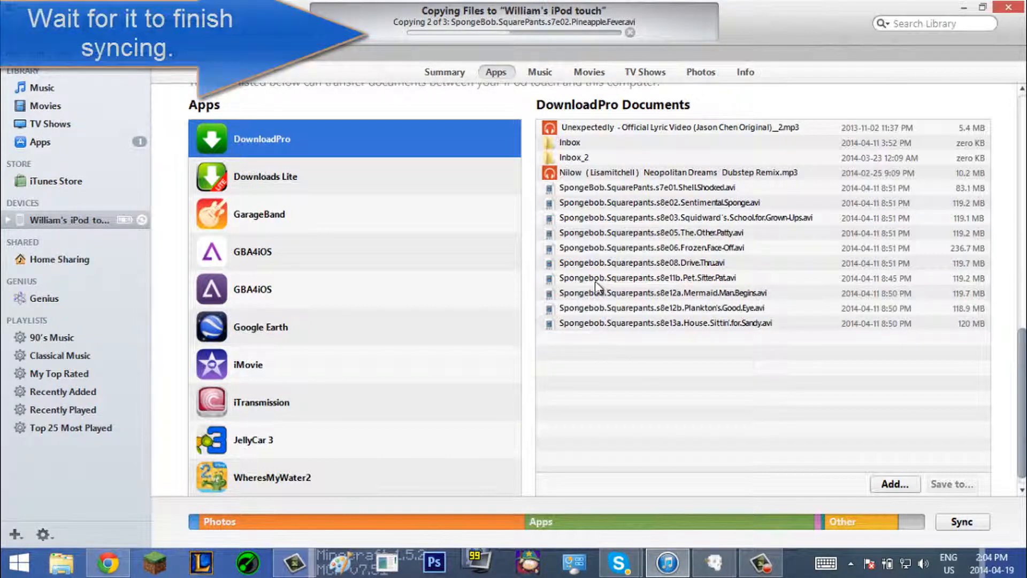
mouse_move(884, 375)
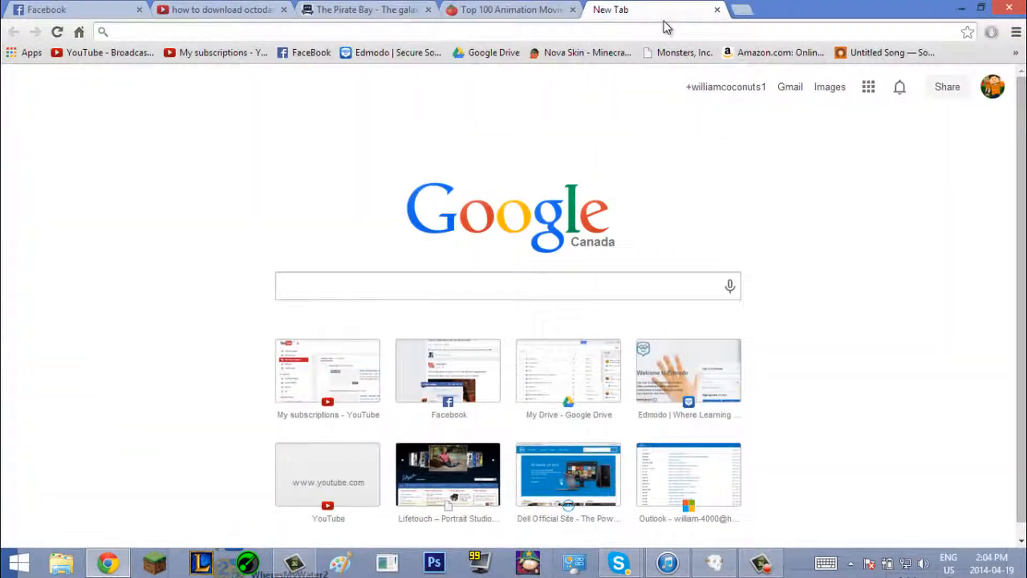
mouse_move(588, 108)
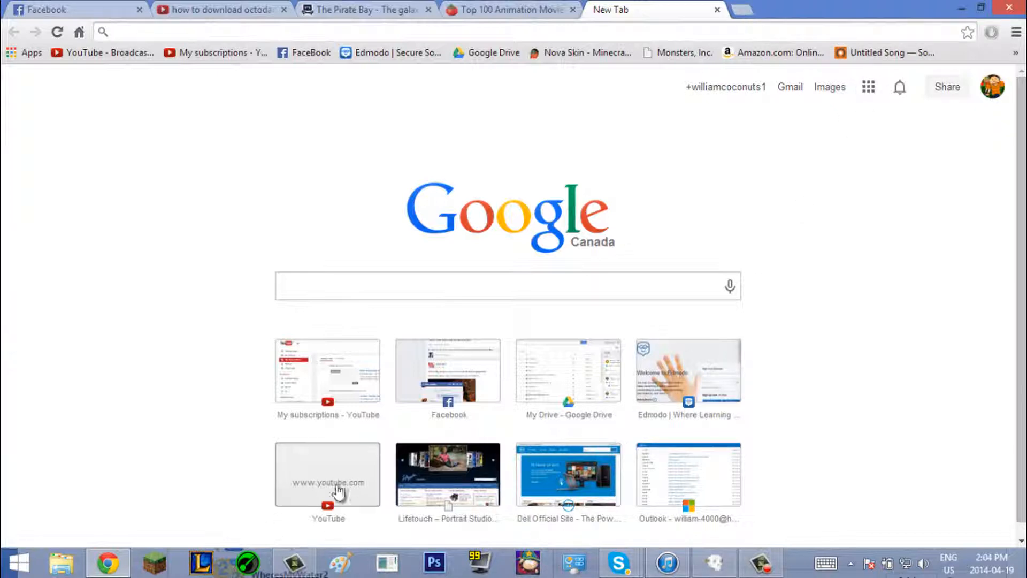
left_click(759, 562)
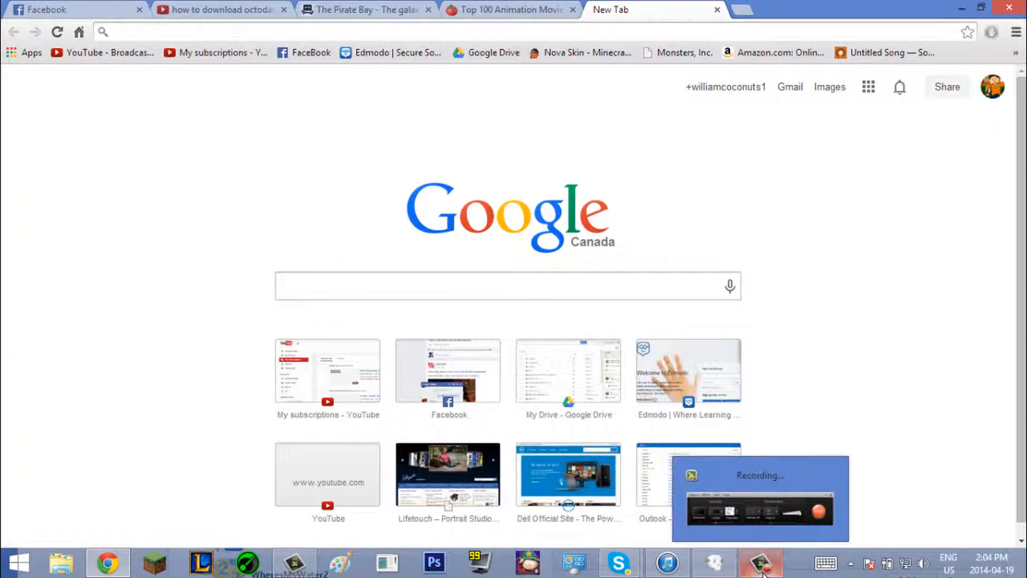